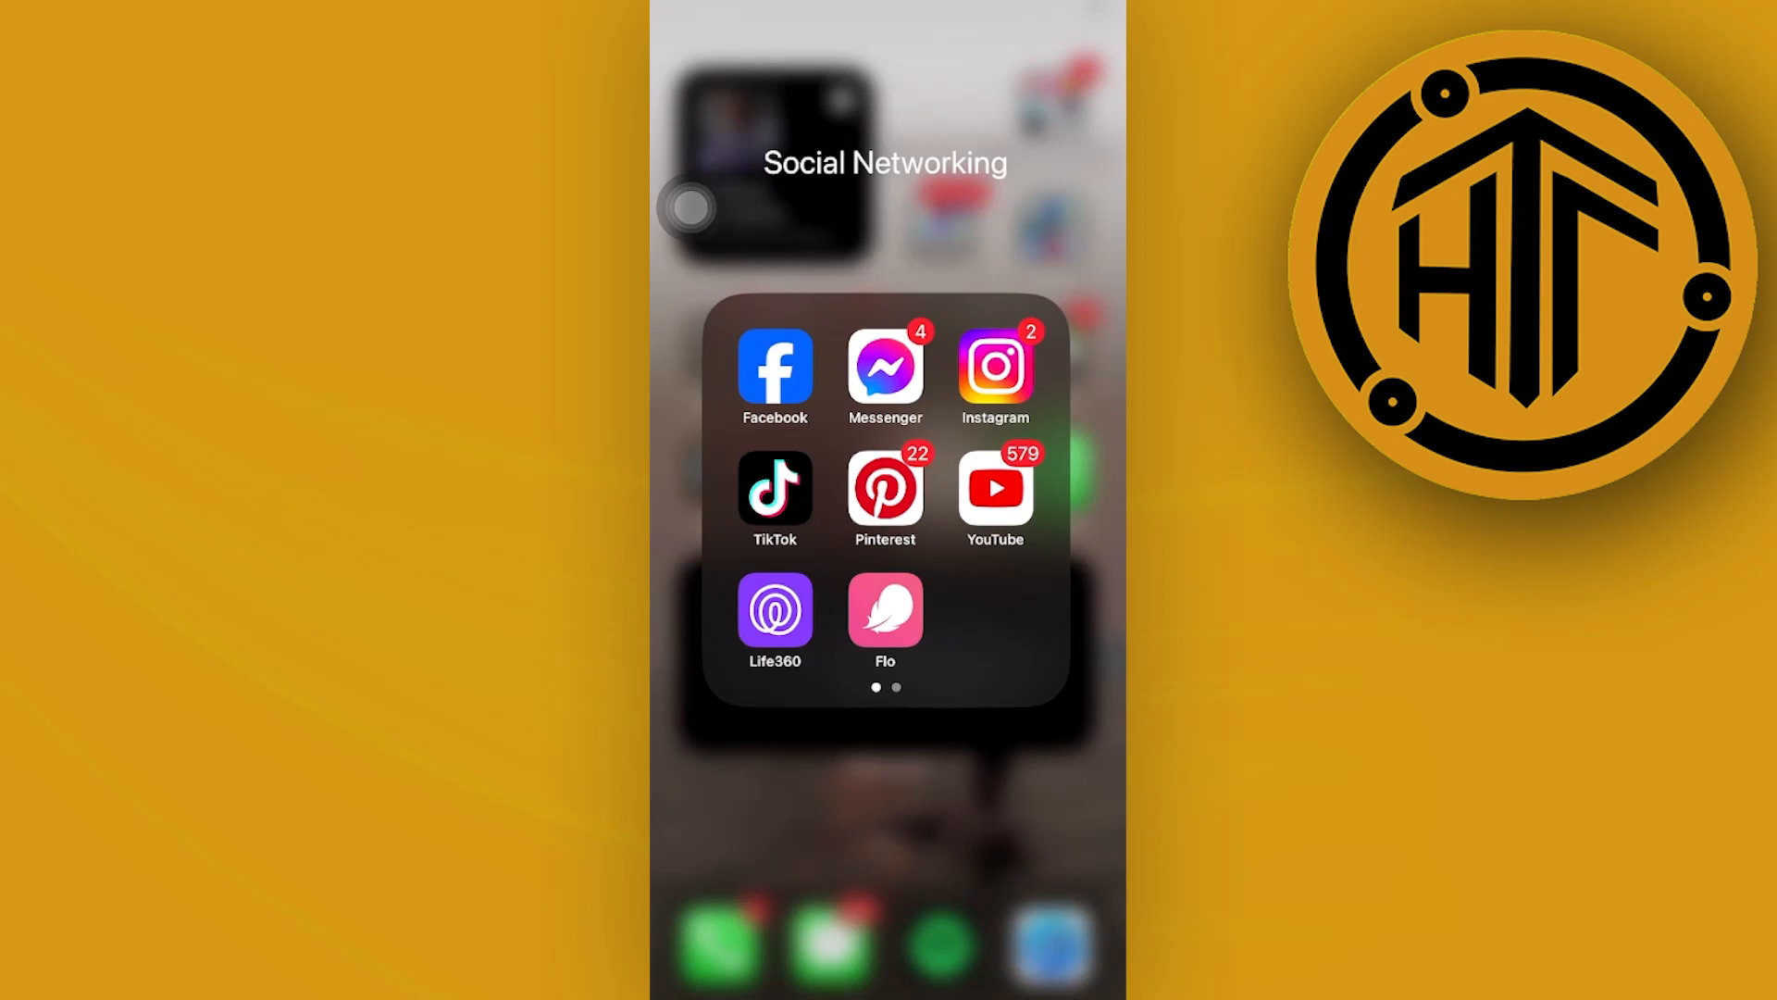
Swipe across the home screen toward the Social Networking folder.
scroll(left, 3)
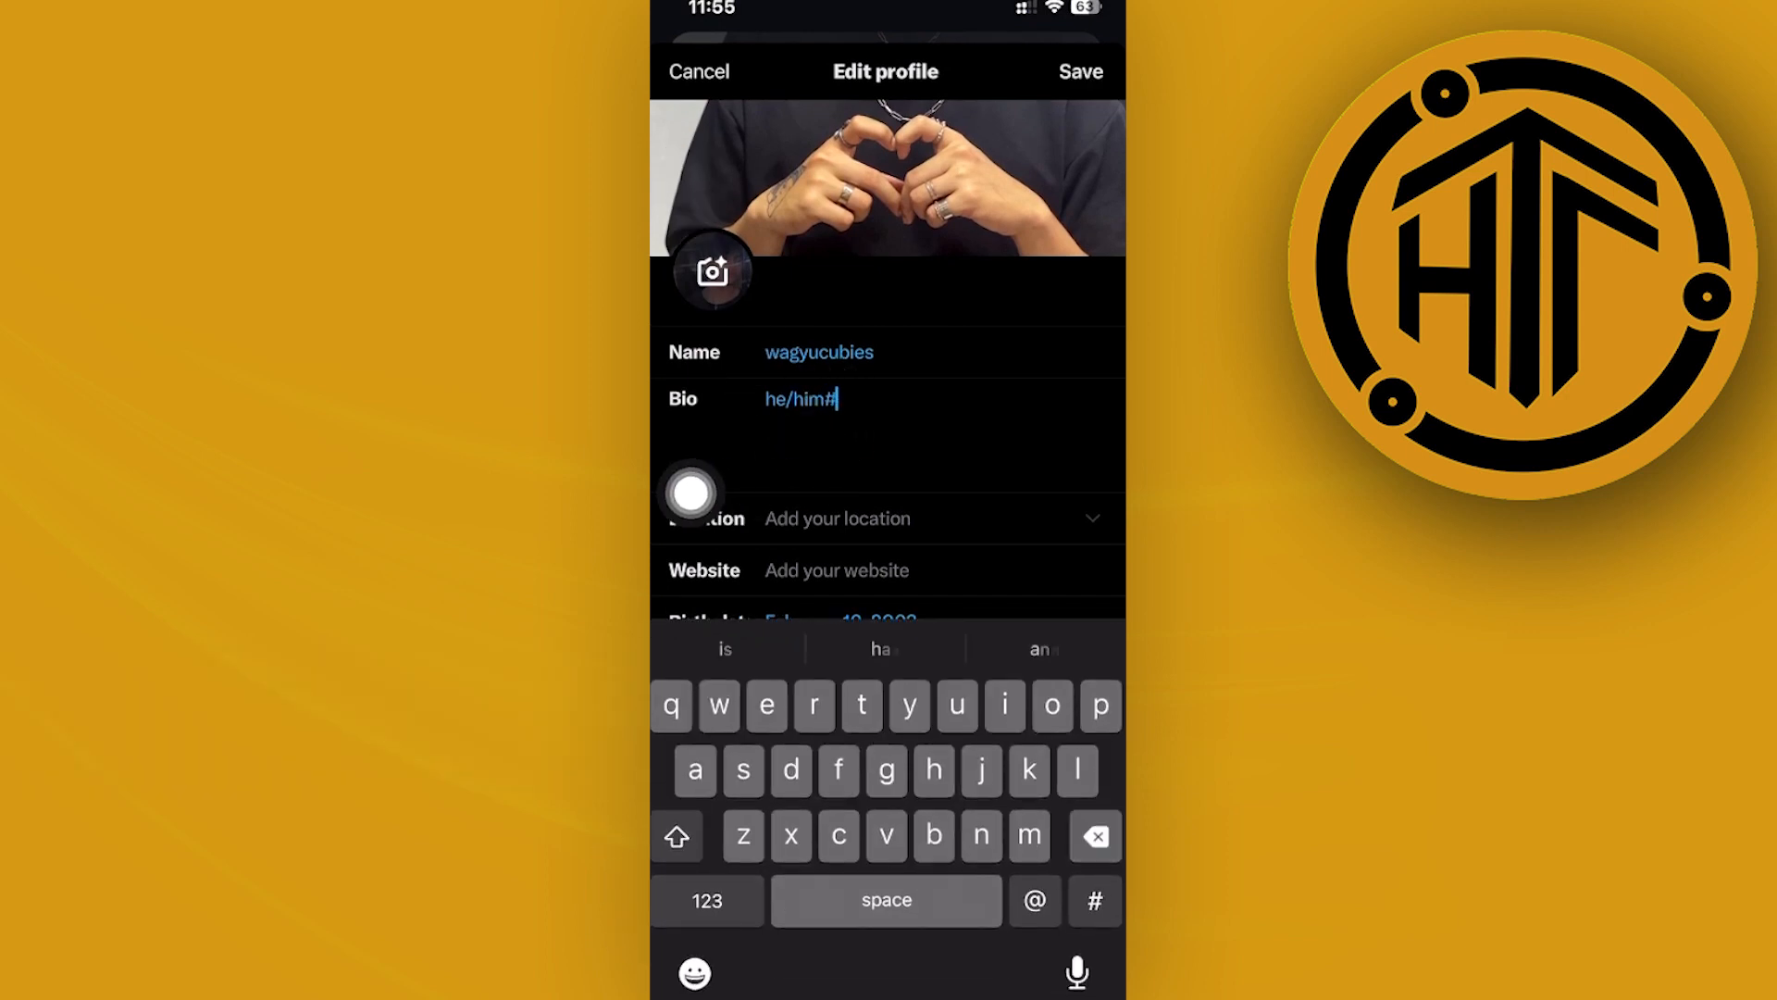
Retype the bio as 'him/he' and save the profile.
click(1092, 835)
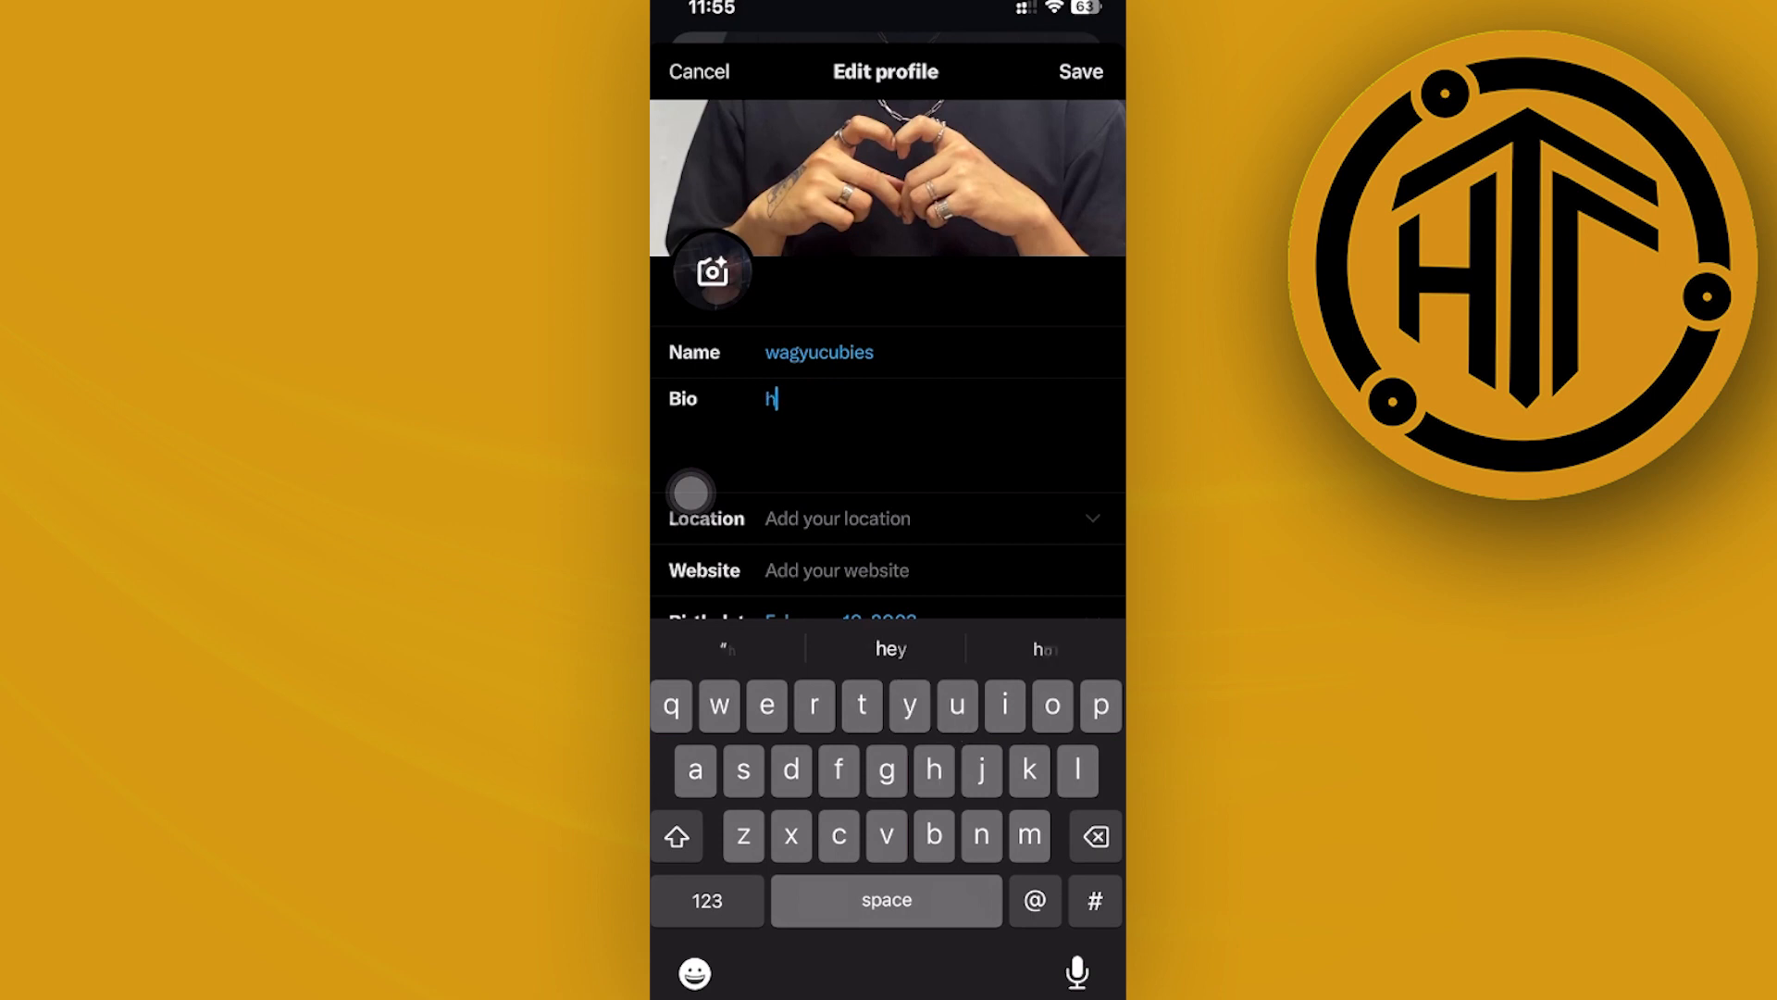
text(im)
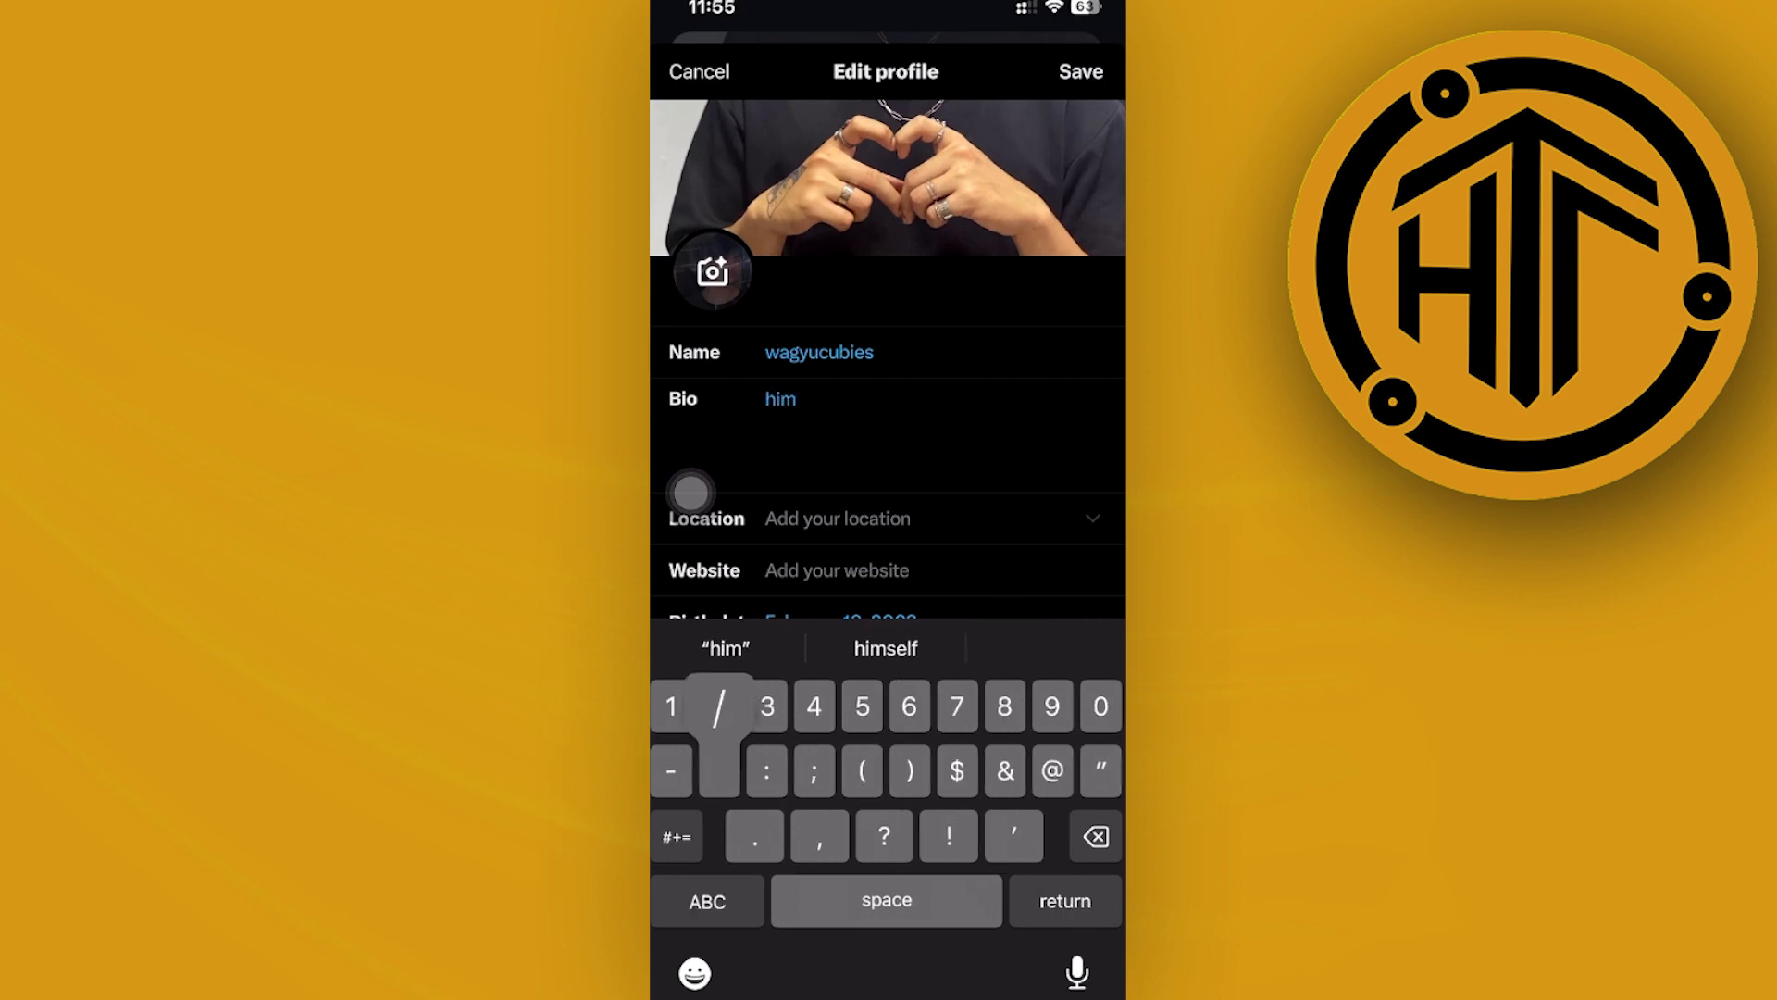
text(/he)
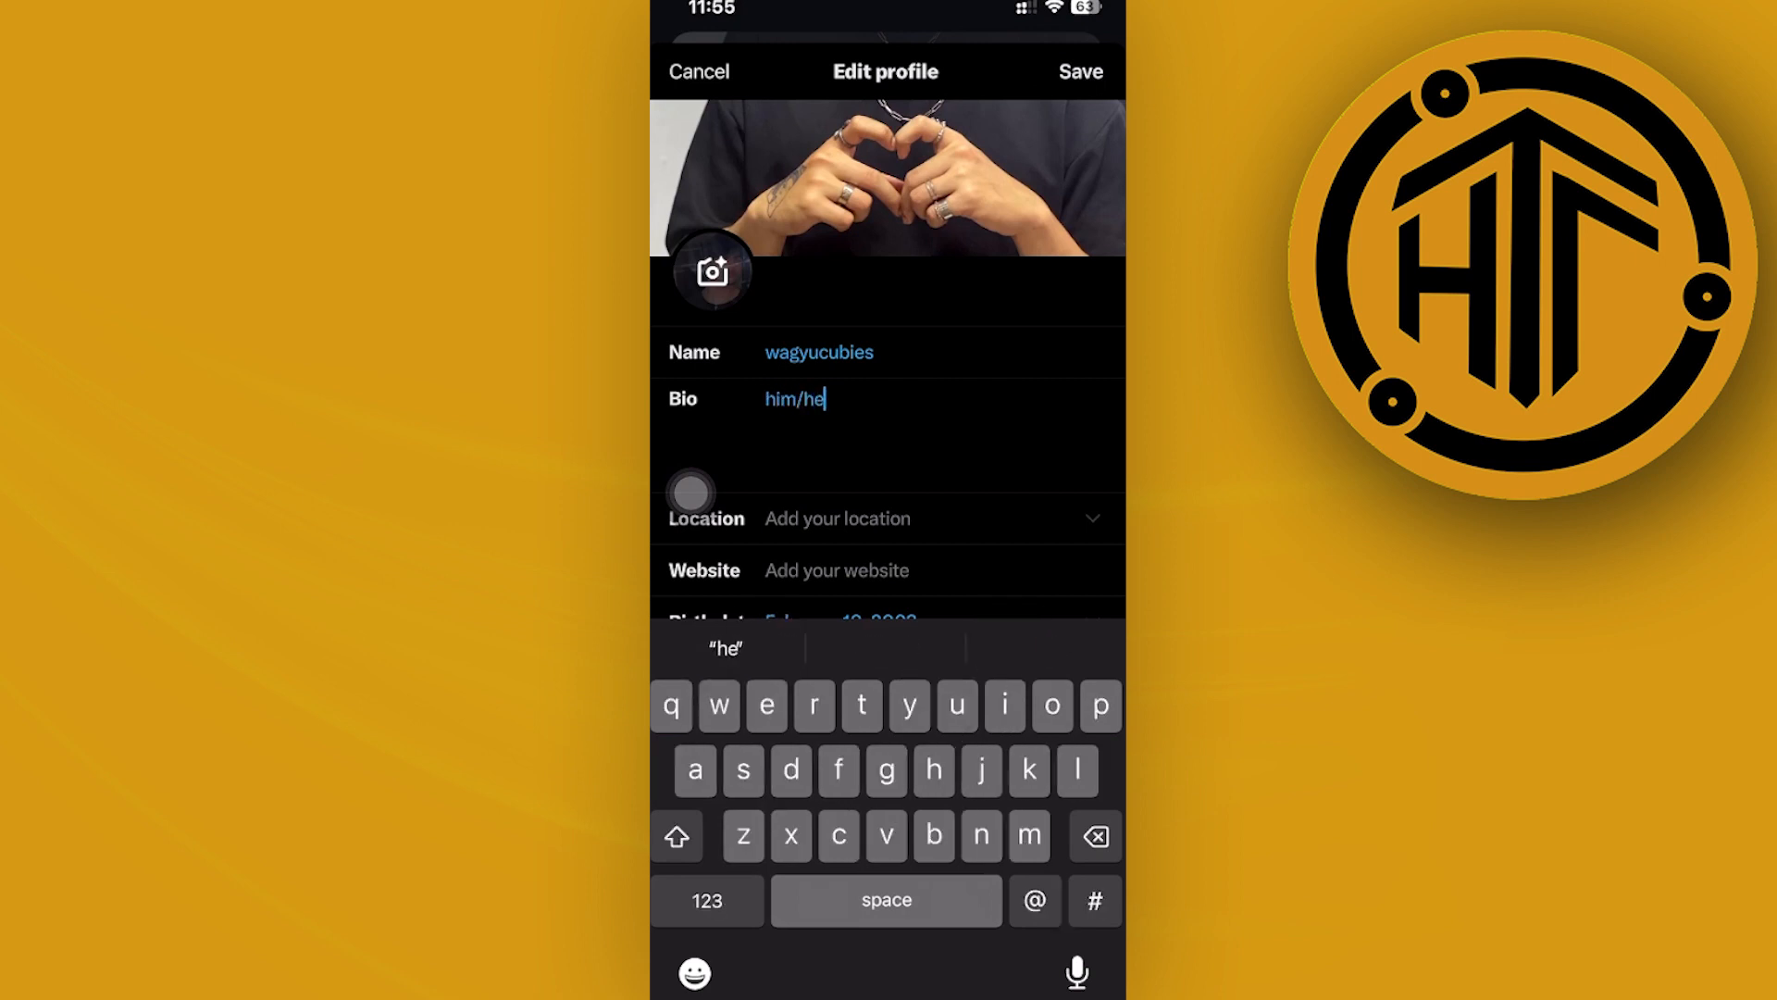
click(1078, 70)
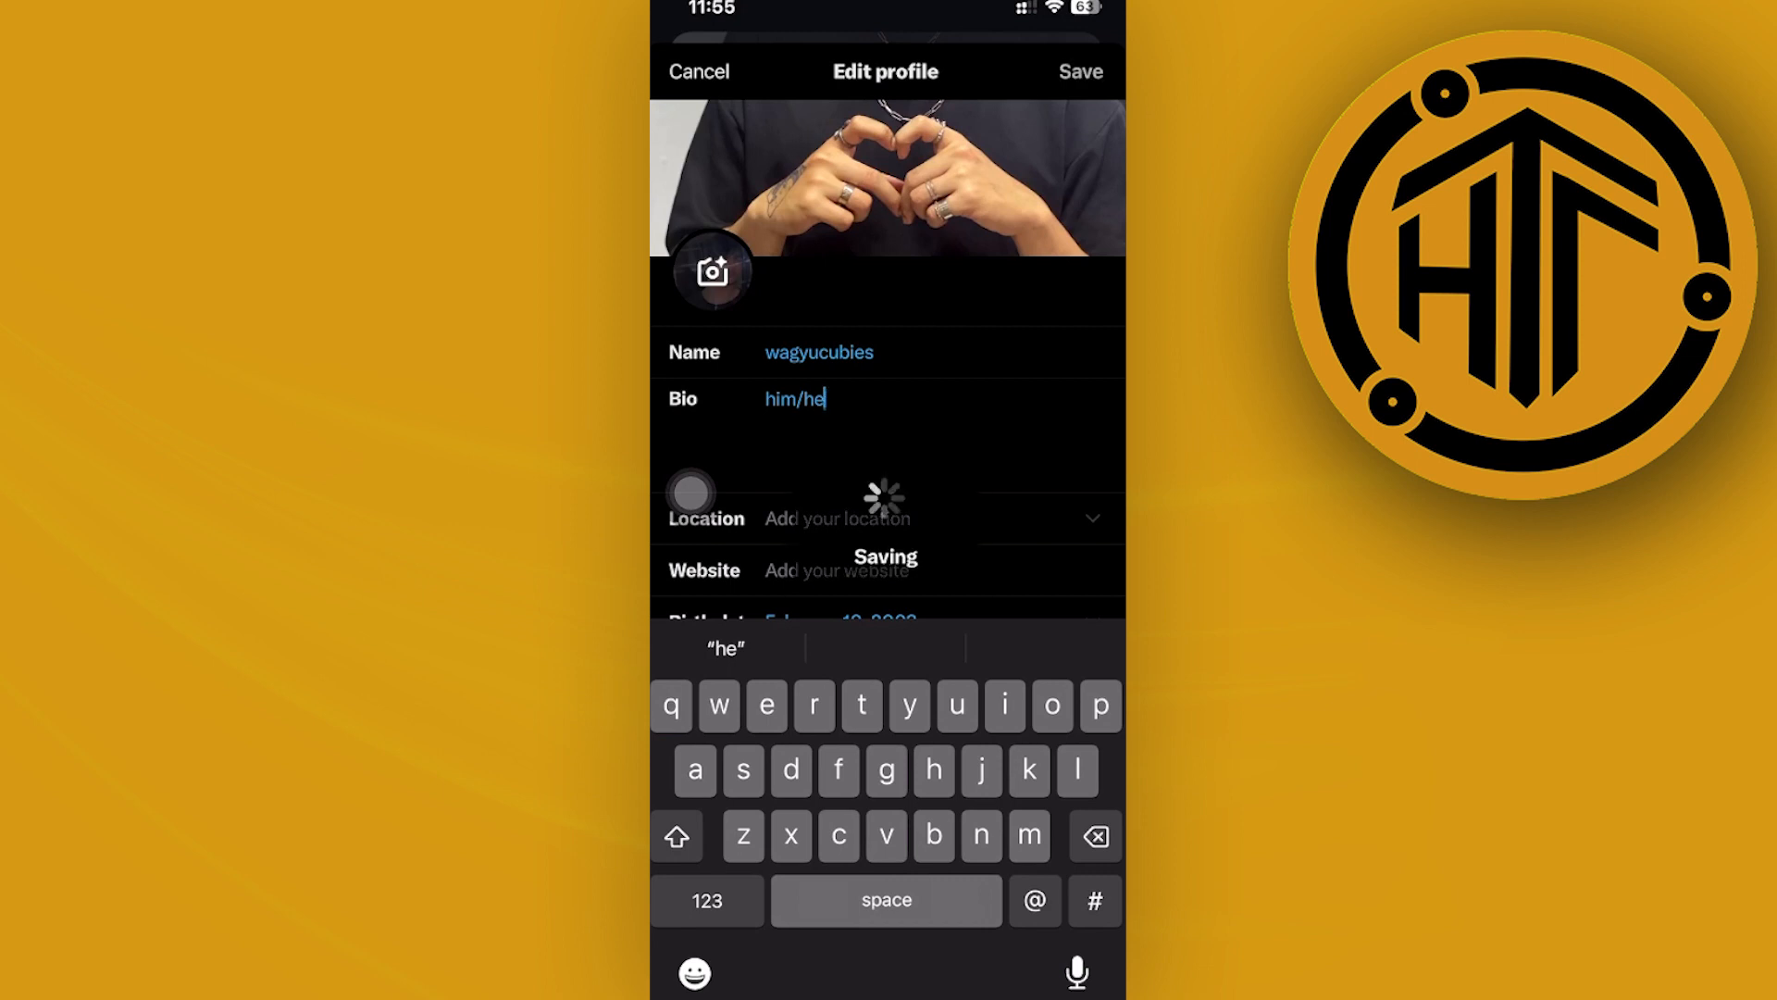
click(1078, 71)
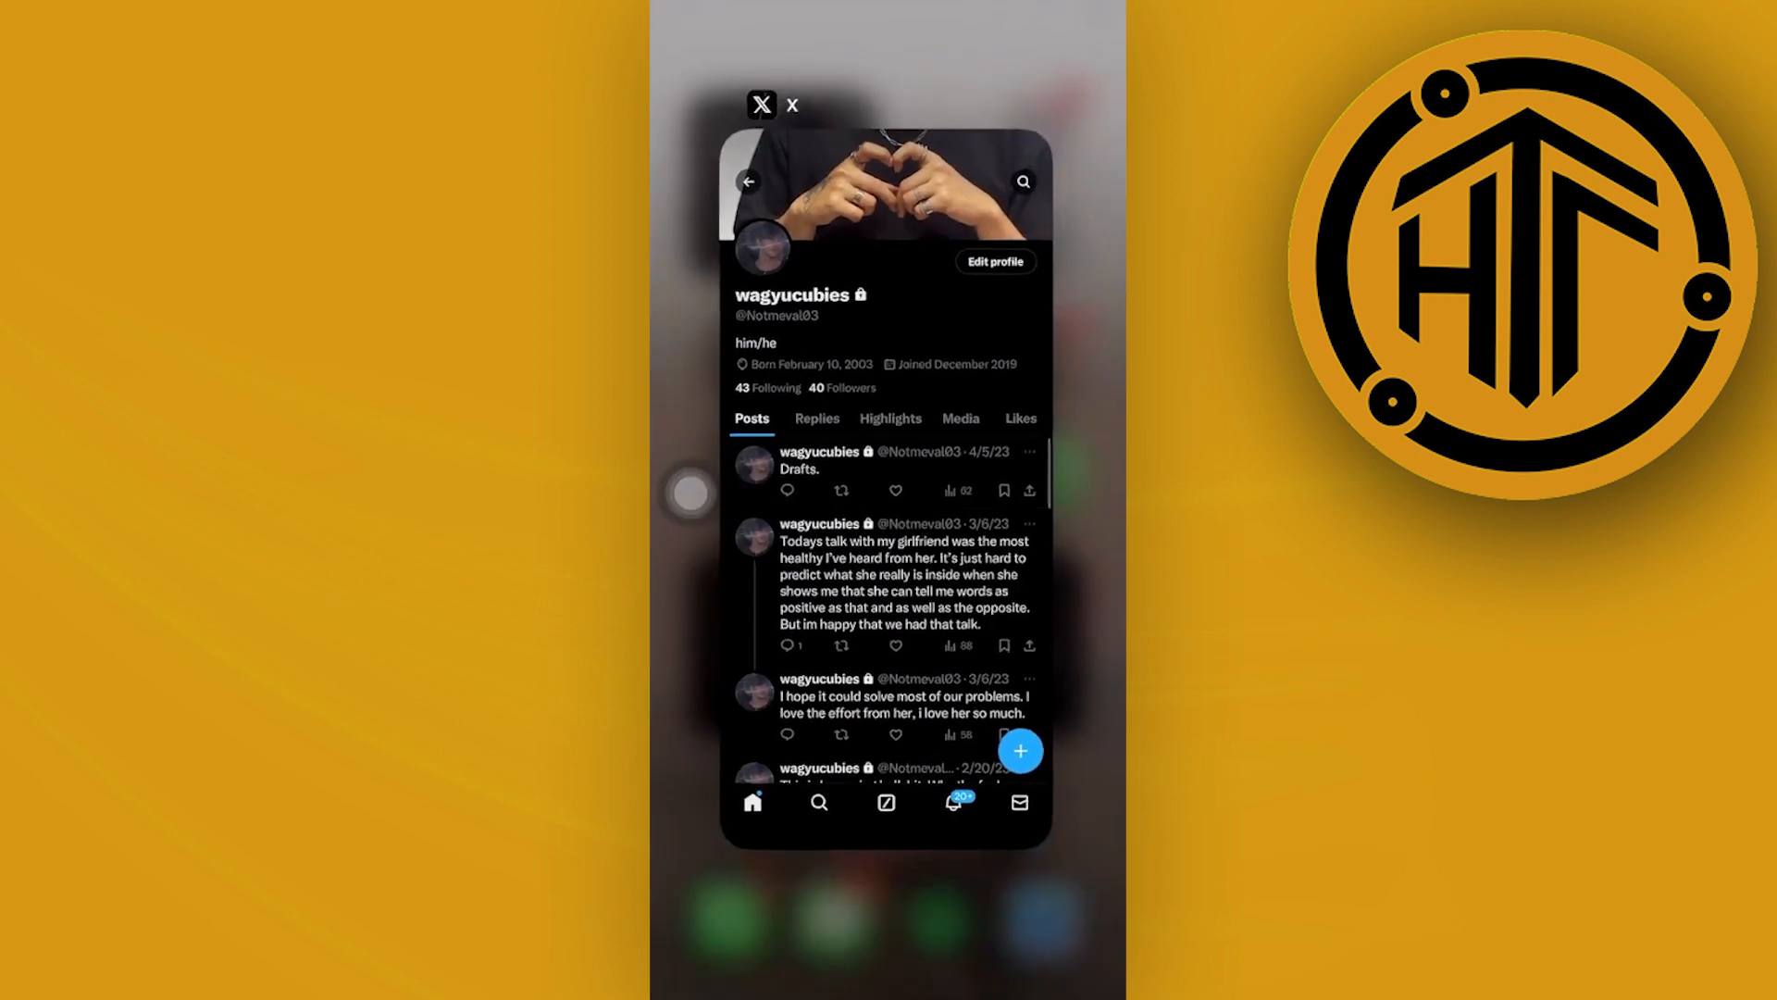